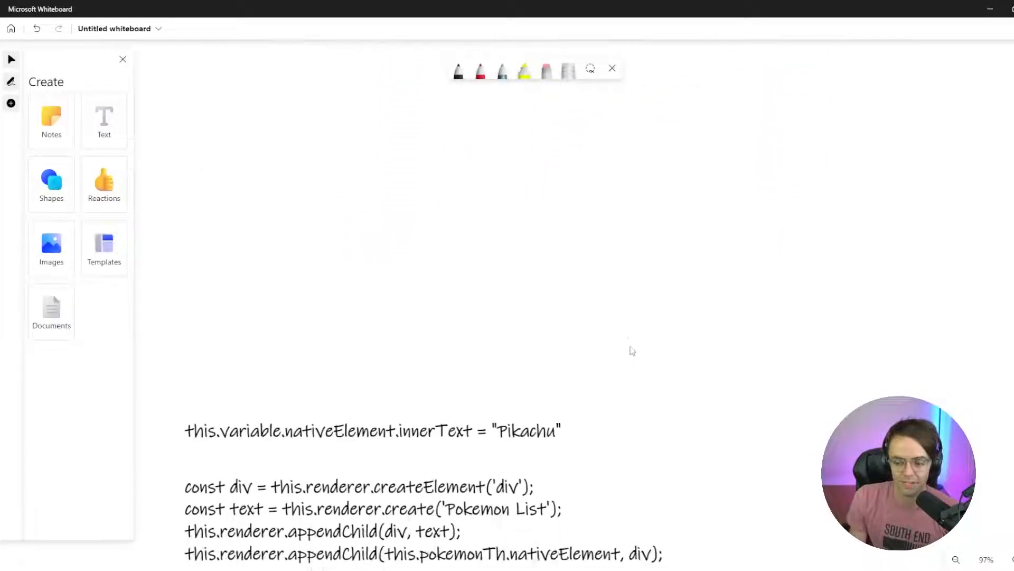
# Review the Pikachu innerText note on the whiteboard, then return to Visual Studio Code
pyautogui.scroll(3)
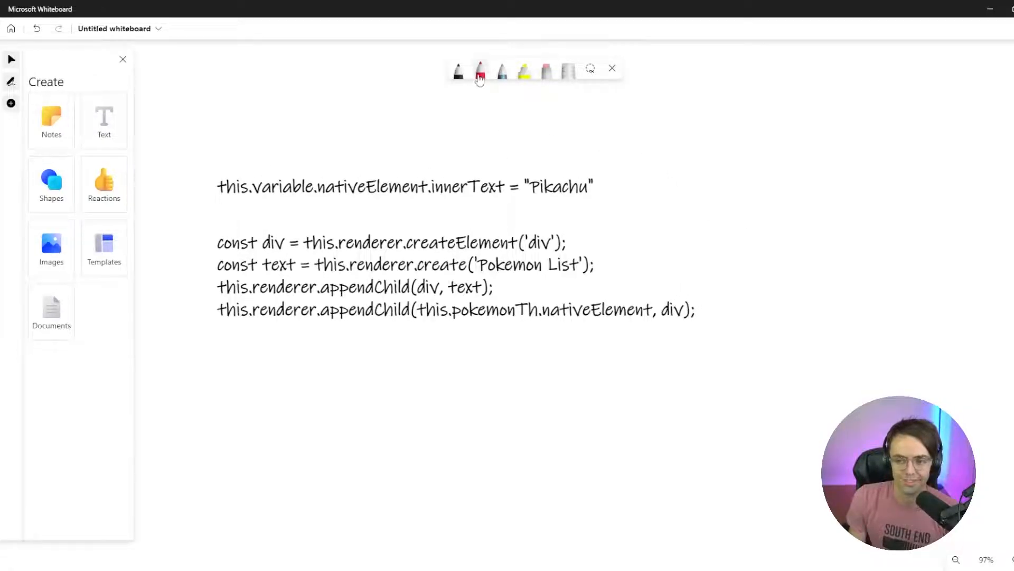
pyautogui.click(458, 71)
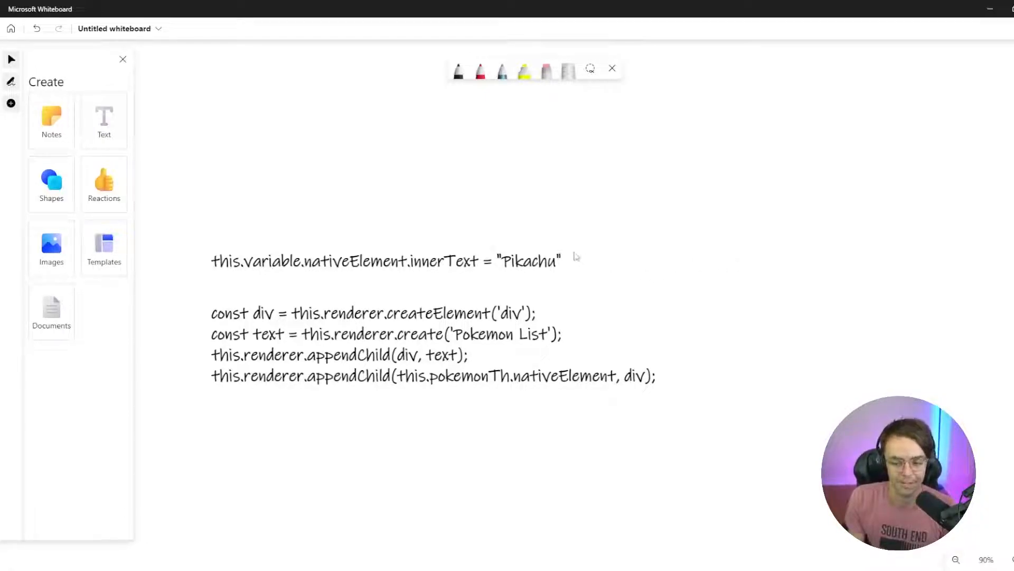
pyautogui.click(386, 261)
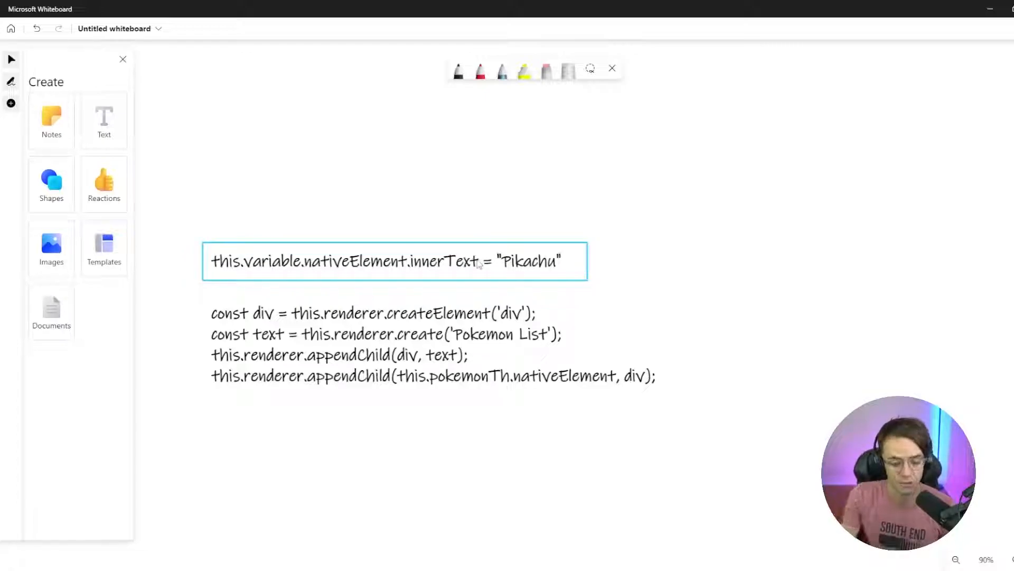
pyautogui.click(382, 243)
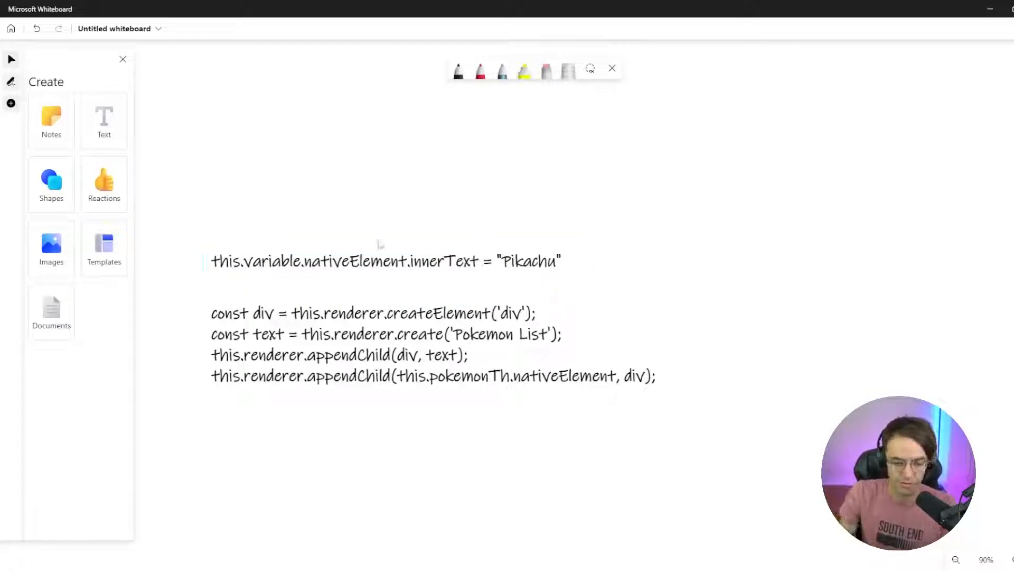
pyautogui.click(387, 261)
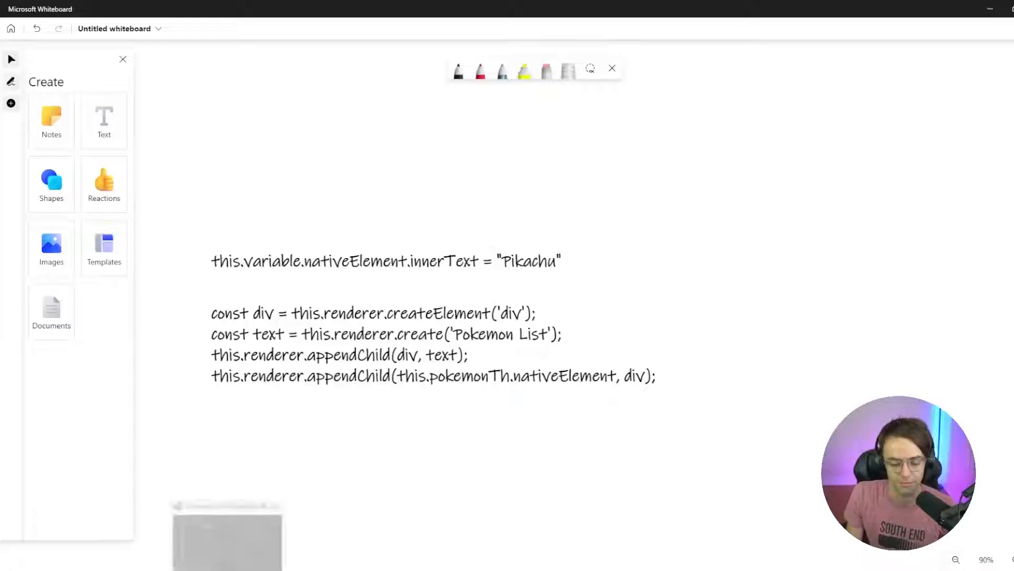
pyautogui.press('alt+tab')
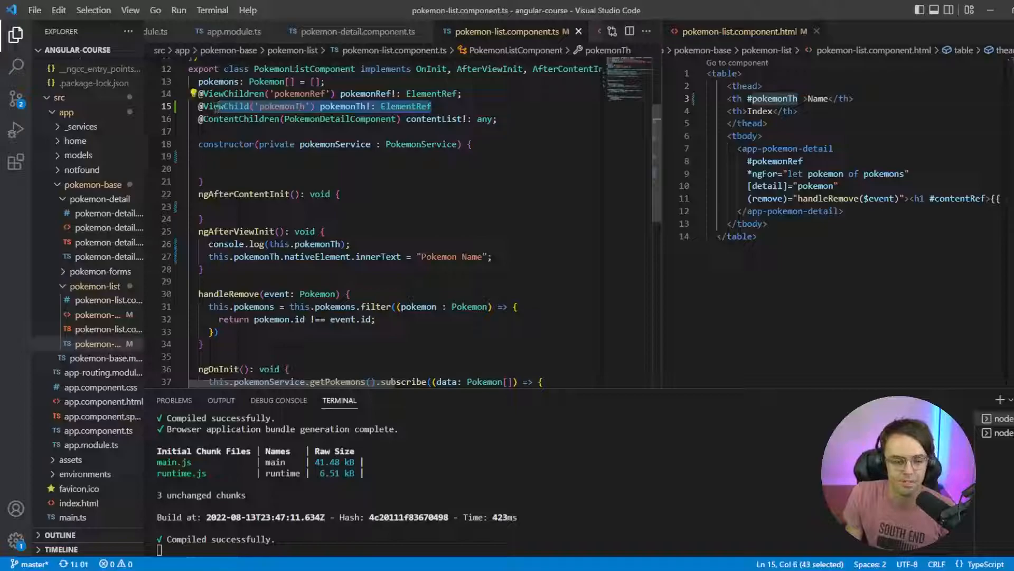
pyautogui.moveTo(227, 105)
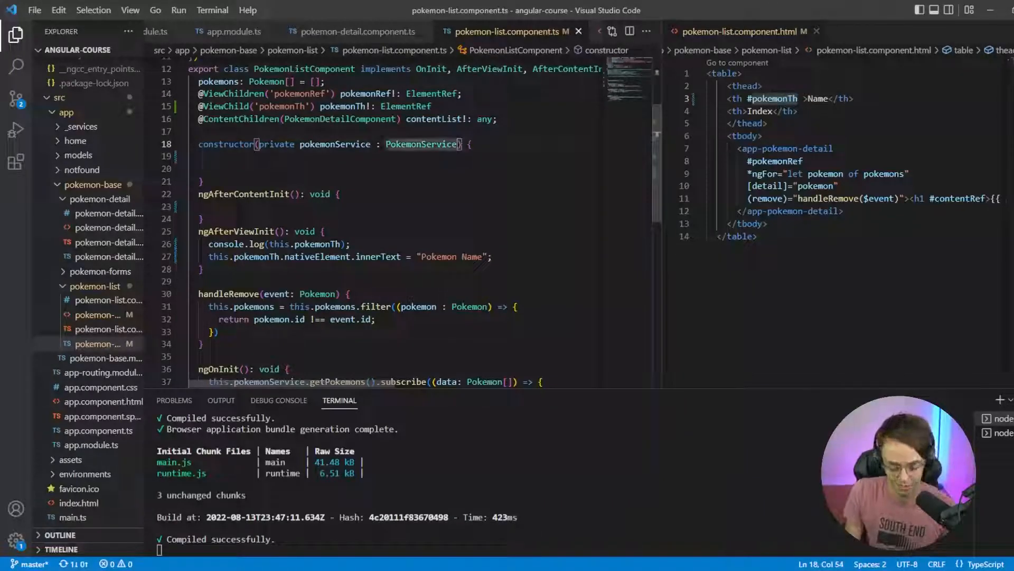
# Add ', private renderer: Renderer2' to the constructor parameters and save pokemon-list.component.ts
pyautogui.write(', pri')
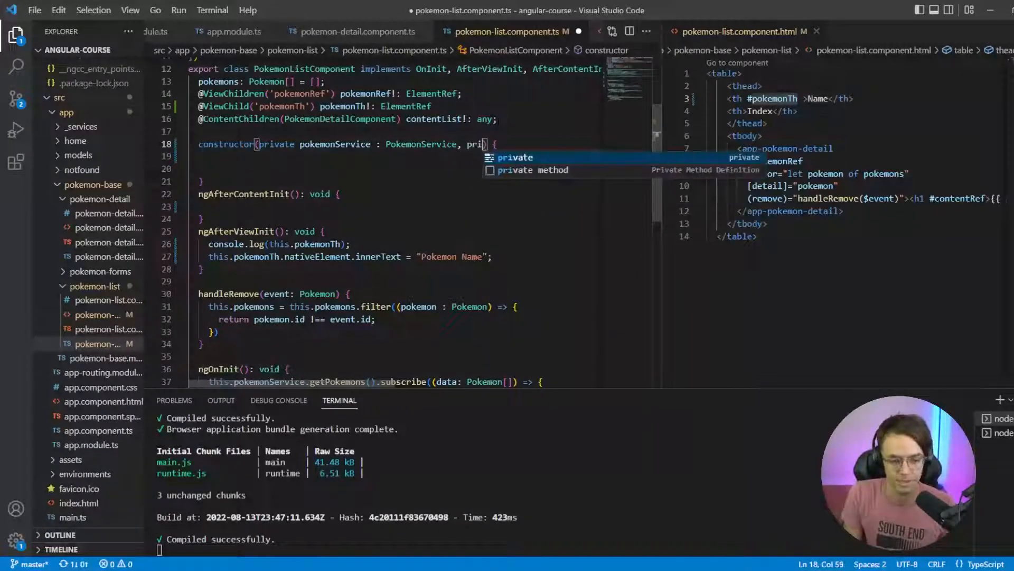
pyautogui.write('rende')
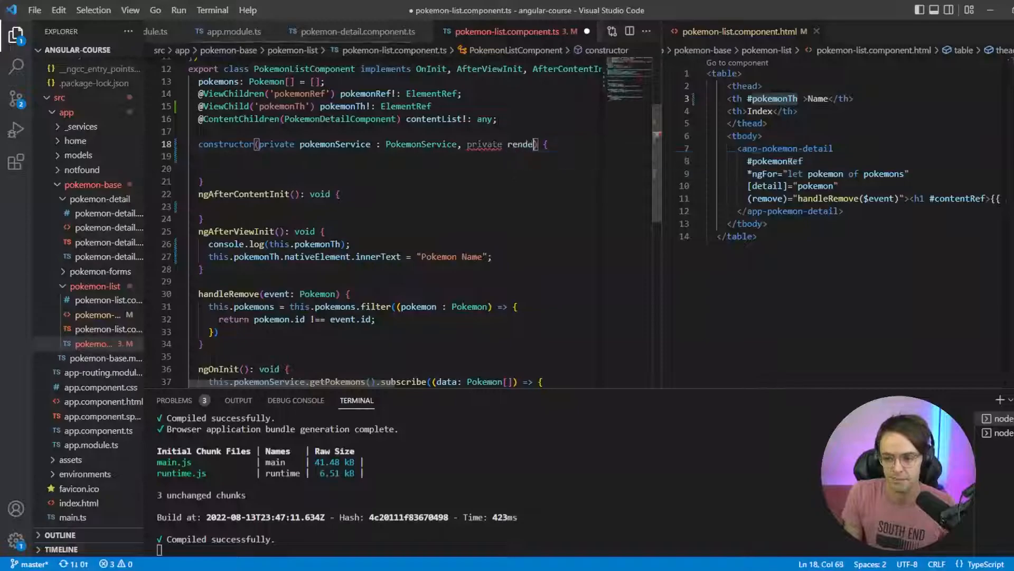
pyautogui.write('renderer: R')
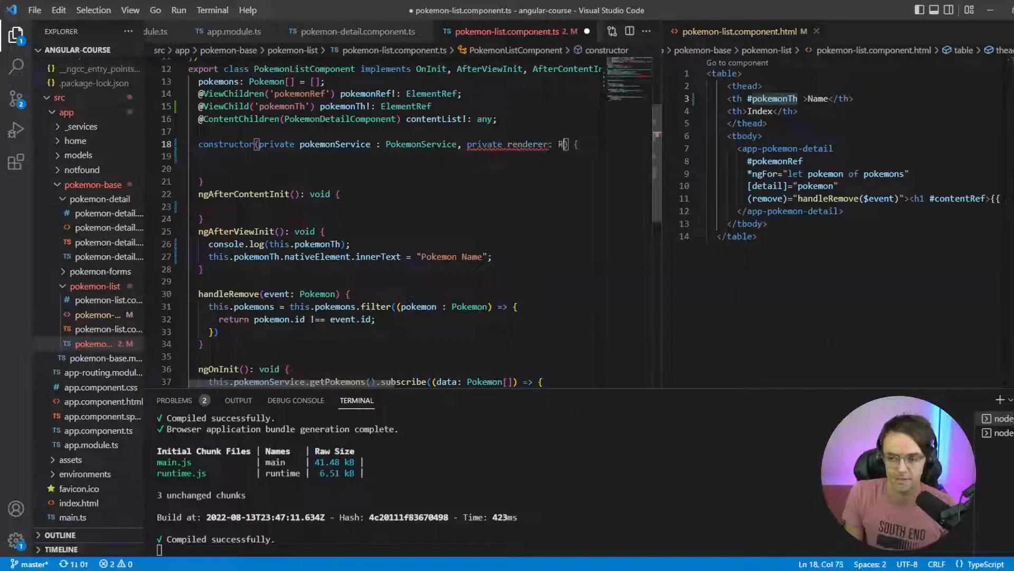
pyautogui.write('Renderer2')
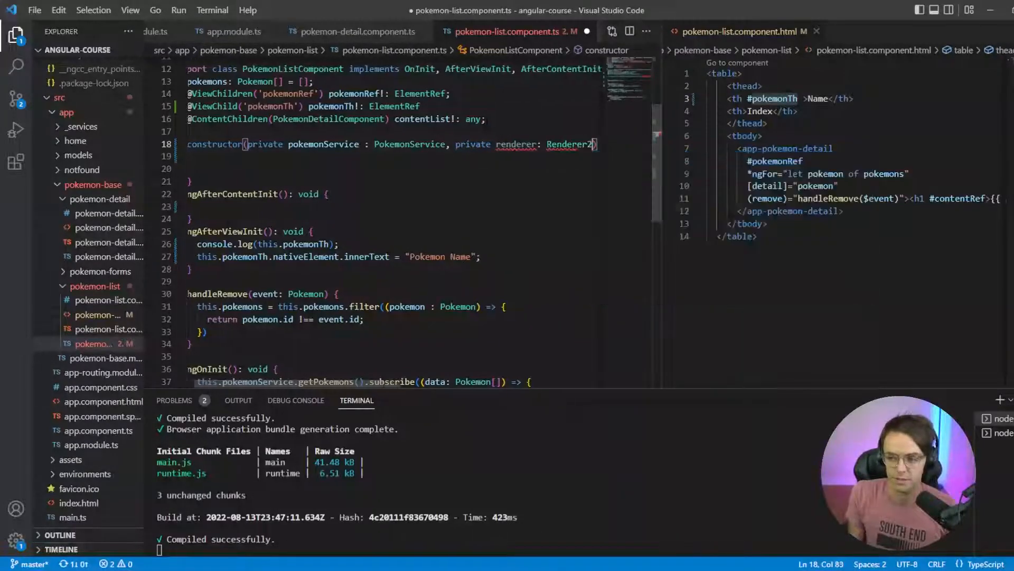
pyautogui.press('ctrl+s')
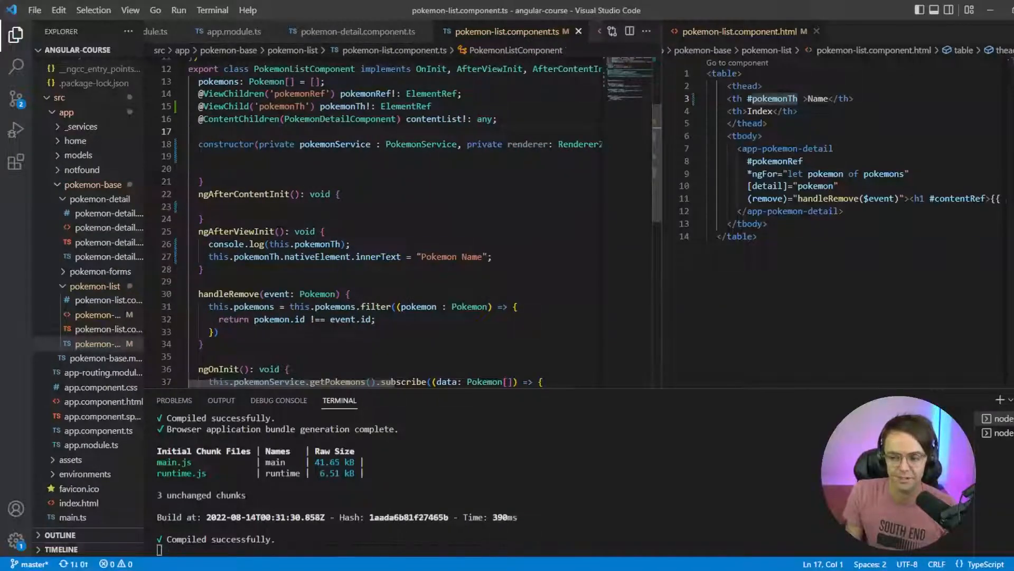
pyautogui.scroll(-3)
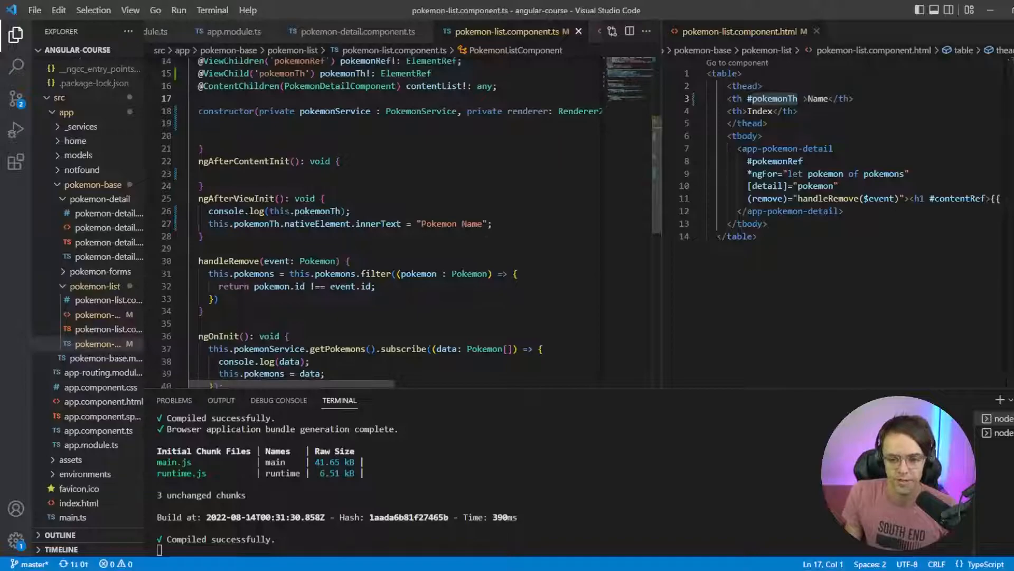
pyautogui.click(491, 223)
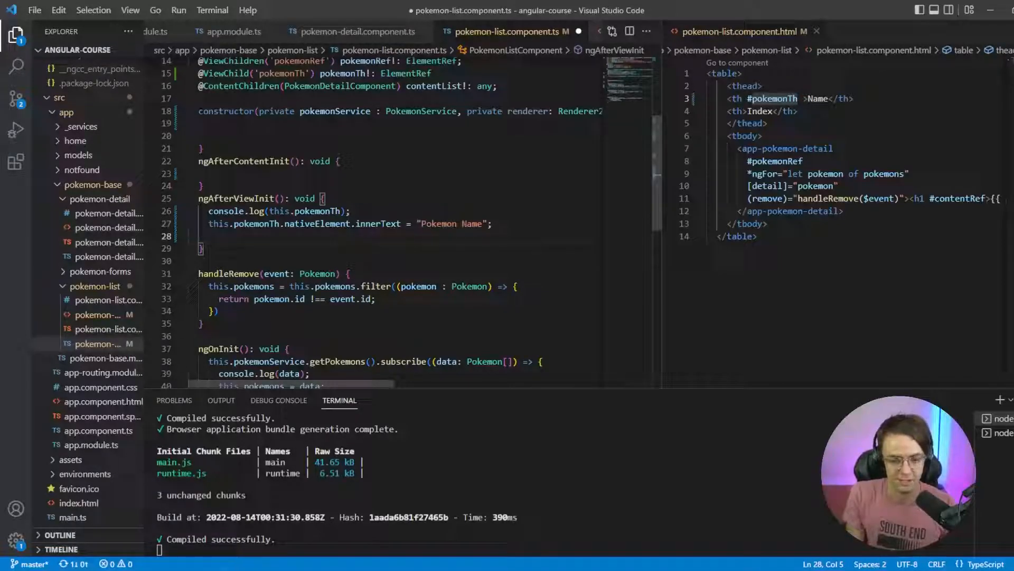
# Write const div = this.renderer.createElement('div'); and this.renderer.appendChild(div) in ngAfterViewInit
pyautogui.write('this.renderer')
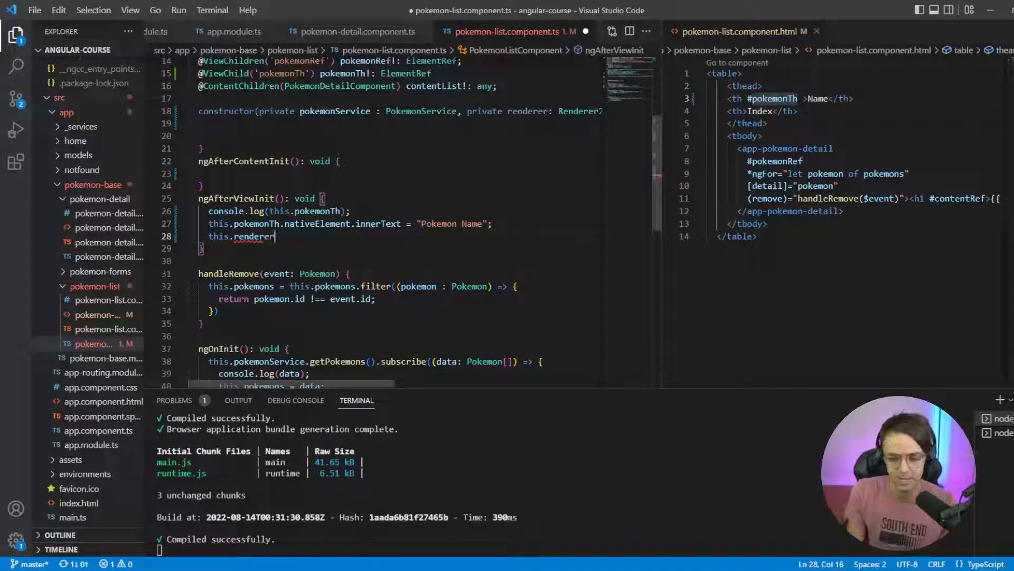
pyautogui.write('.appendChild')
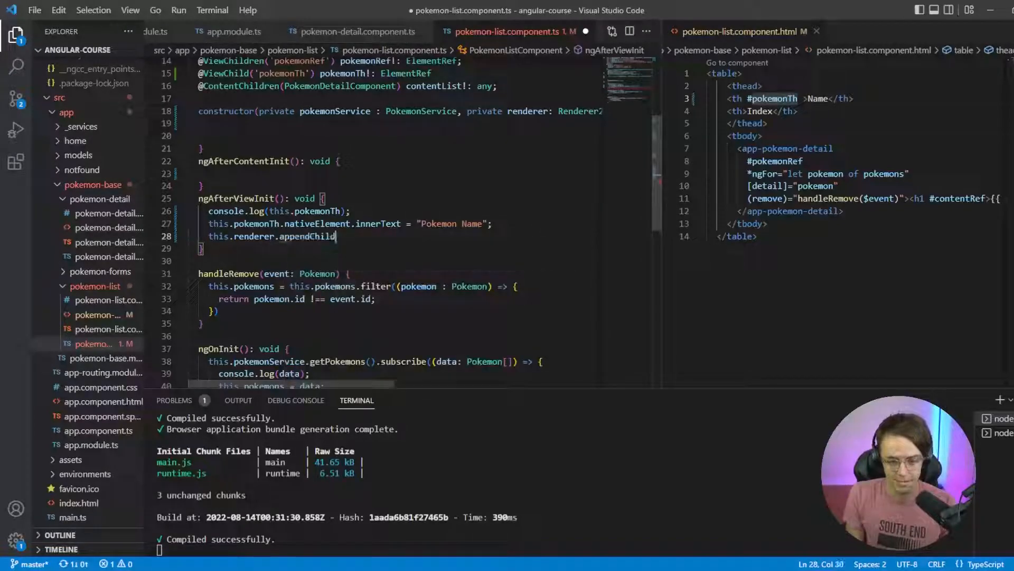
pyautogui.write('(d')
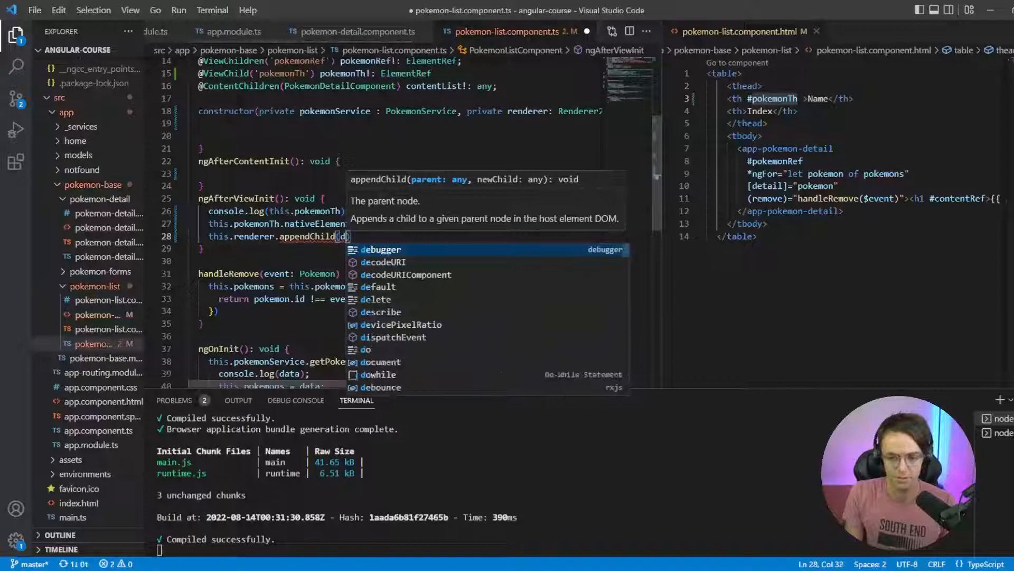
pyautogui.write('iv')
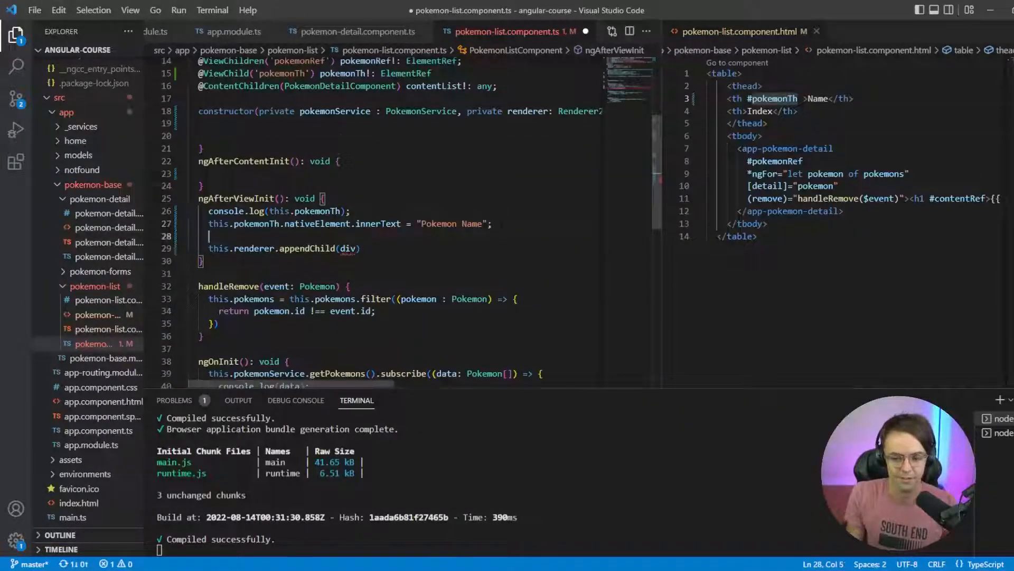
pyautogui.write('const')
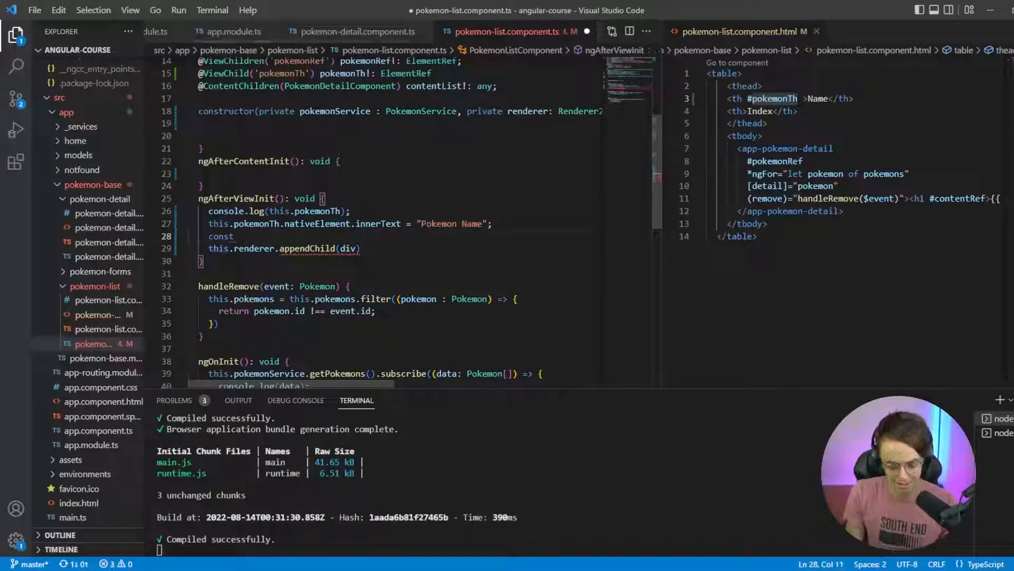
pyautogui.write('div = this.renderer.')
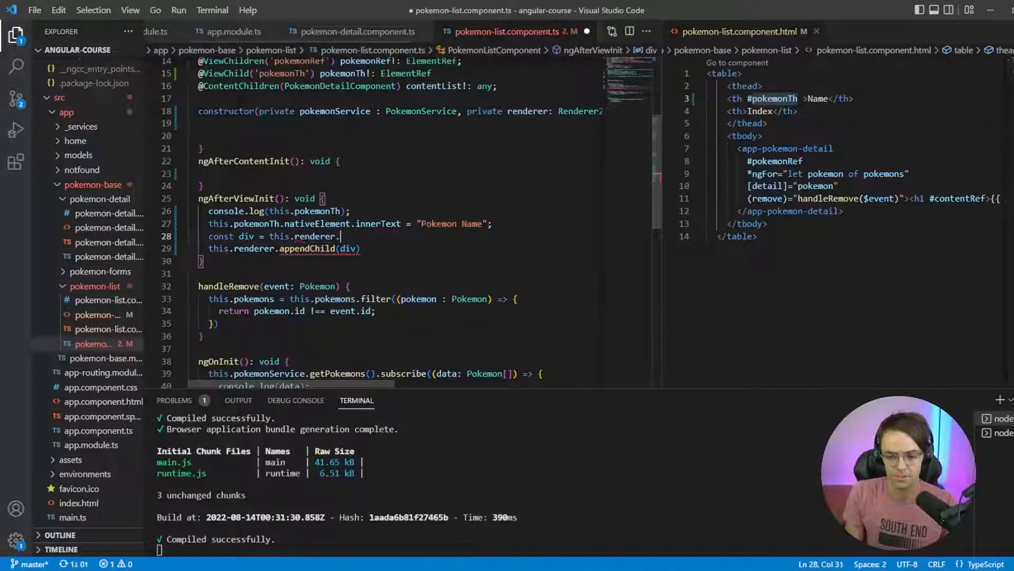
pyautogui.write('createElement(')
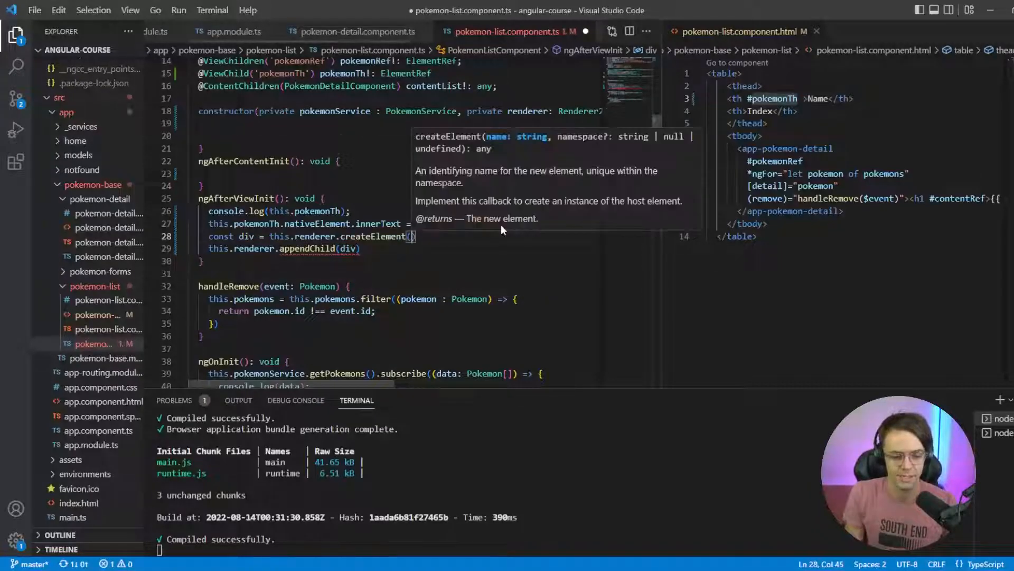
pyautogui.write("'div'")
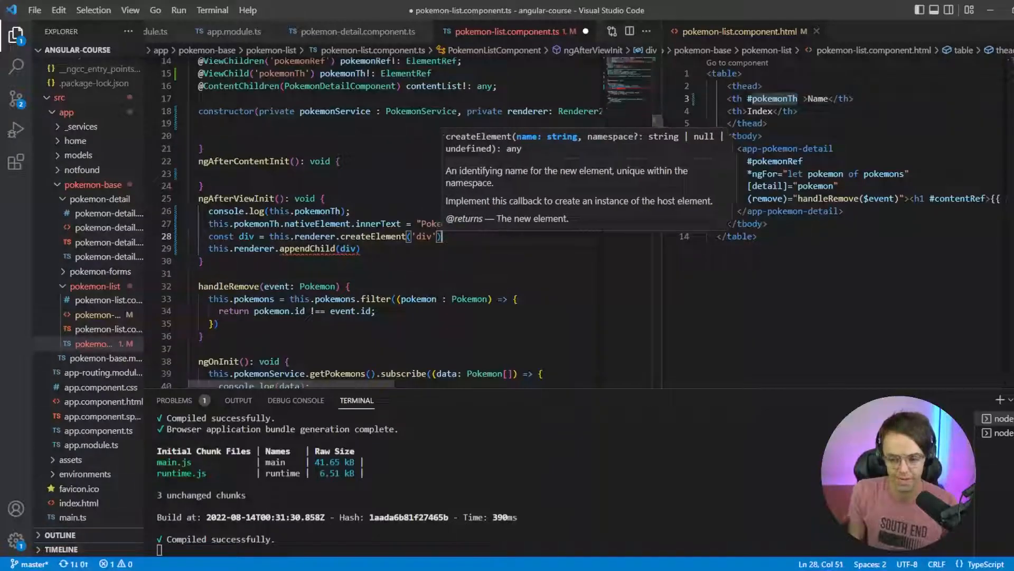
pyautogui.scroll(3)
pyautogui.write(';')
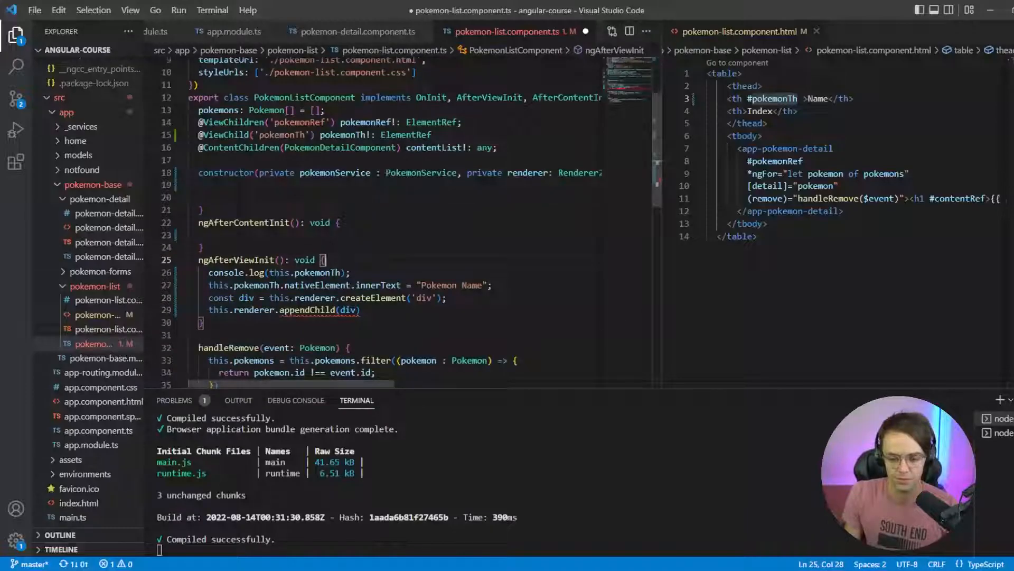
pyautogui.write('co')
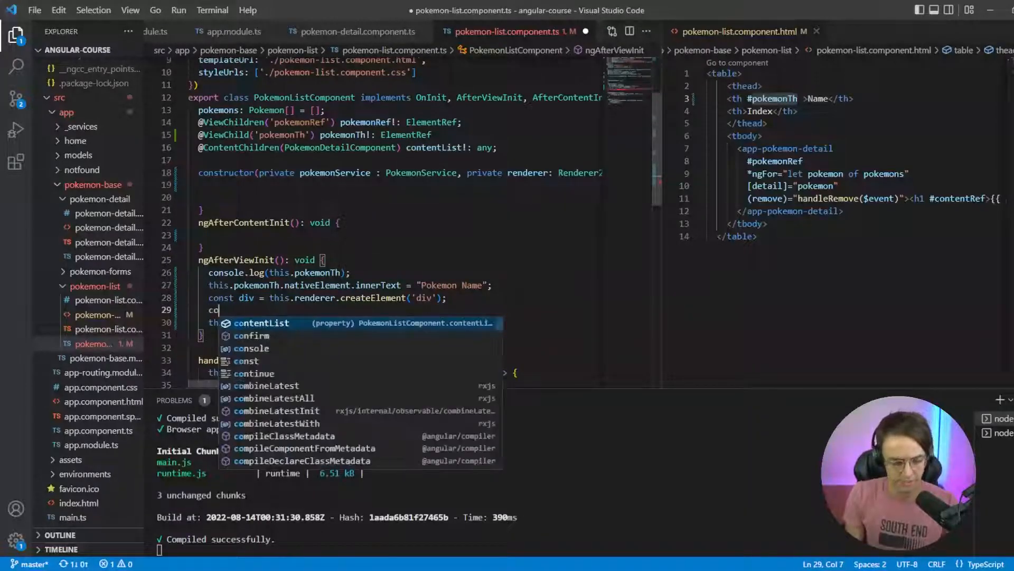
# Add const text = this.renderer.createText('Pokemon List'); and pass text to appendChild(div, text)
pyautogui.press('Backspace')
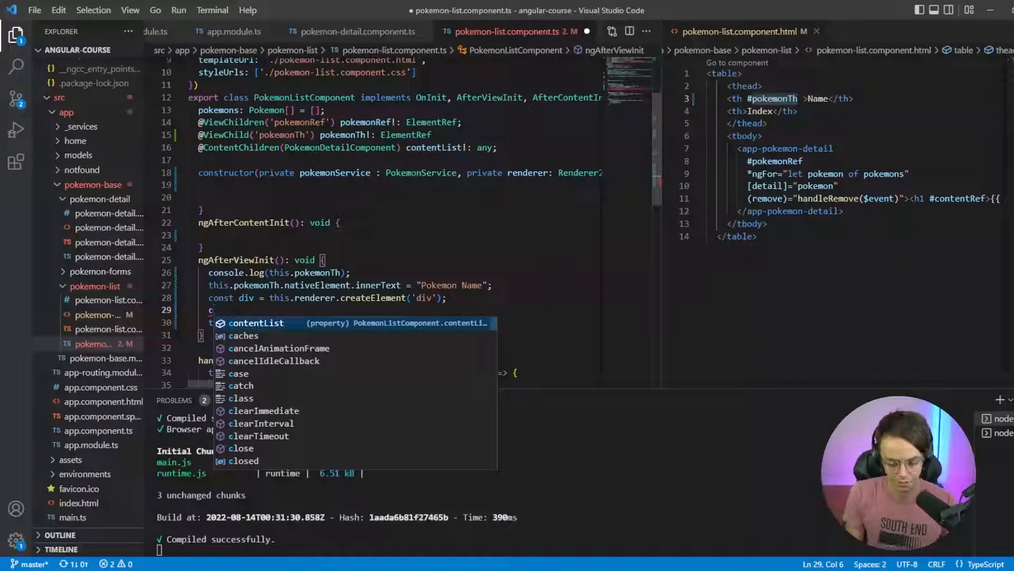
pyautogui.write('text = this.renderer.')
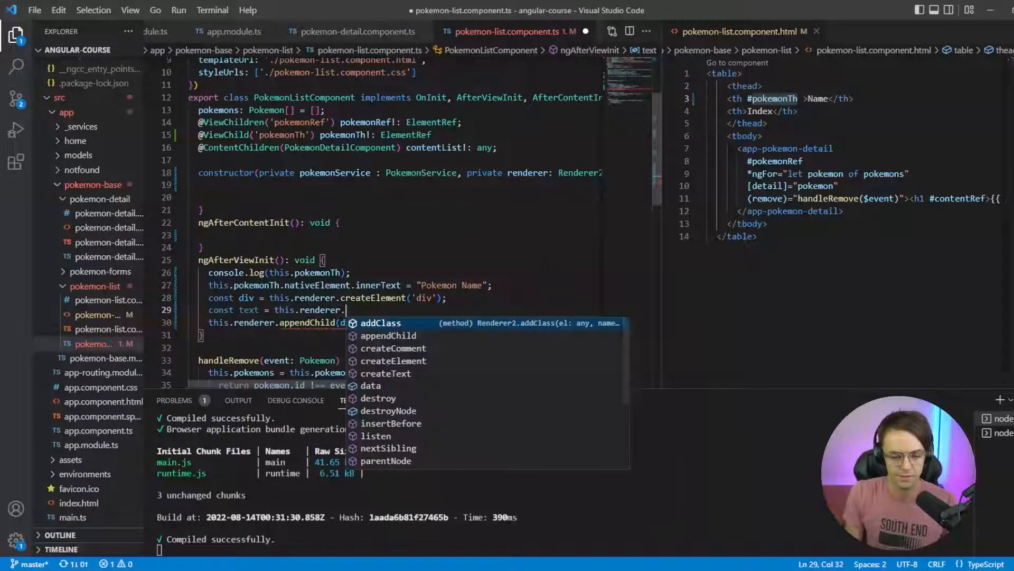
pyautogui.write("createText('")
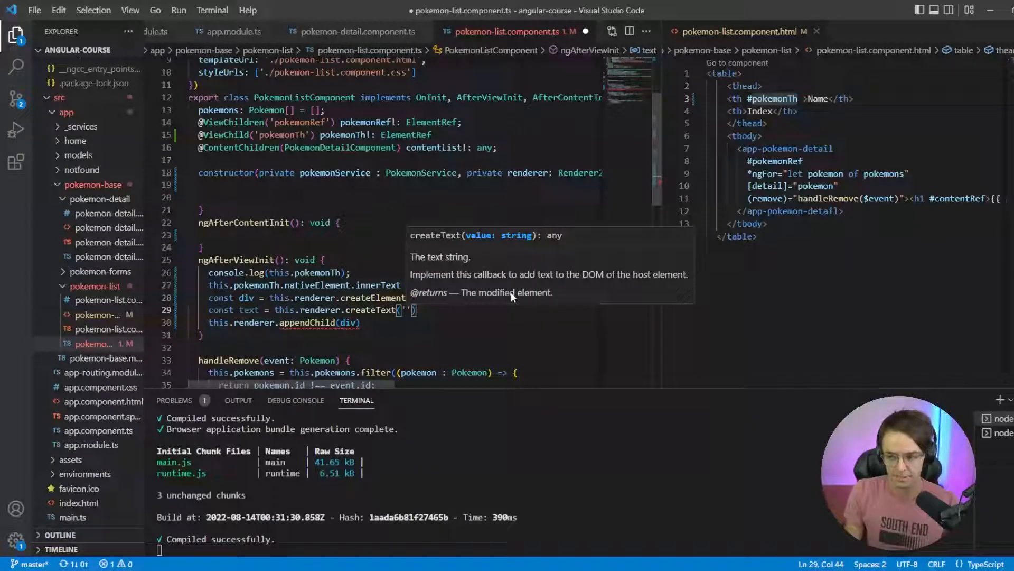
pyautogui.write('Pokemon Lii')
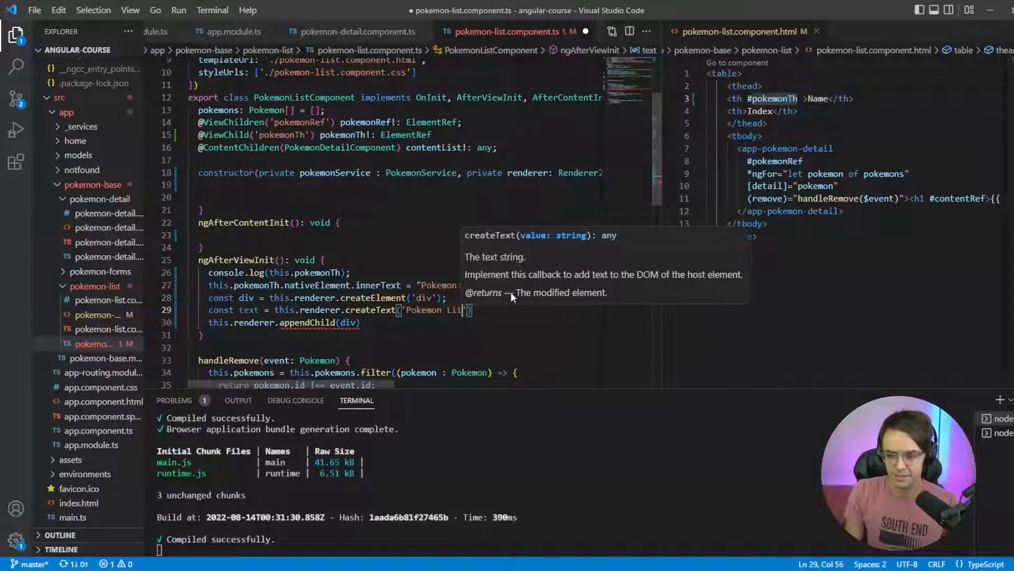
pyautogui.write('t')
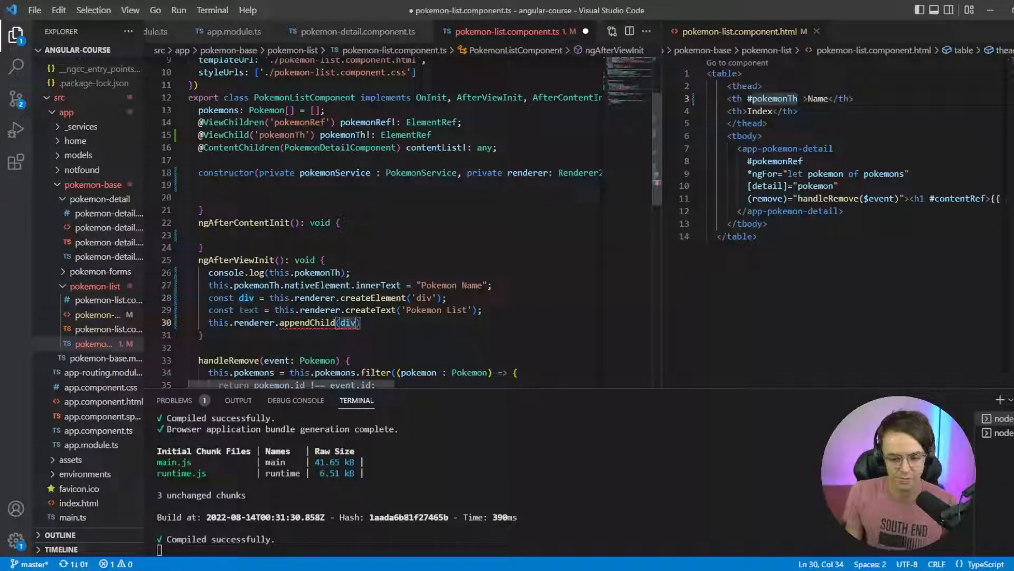
pyautogui.write(', text')
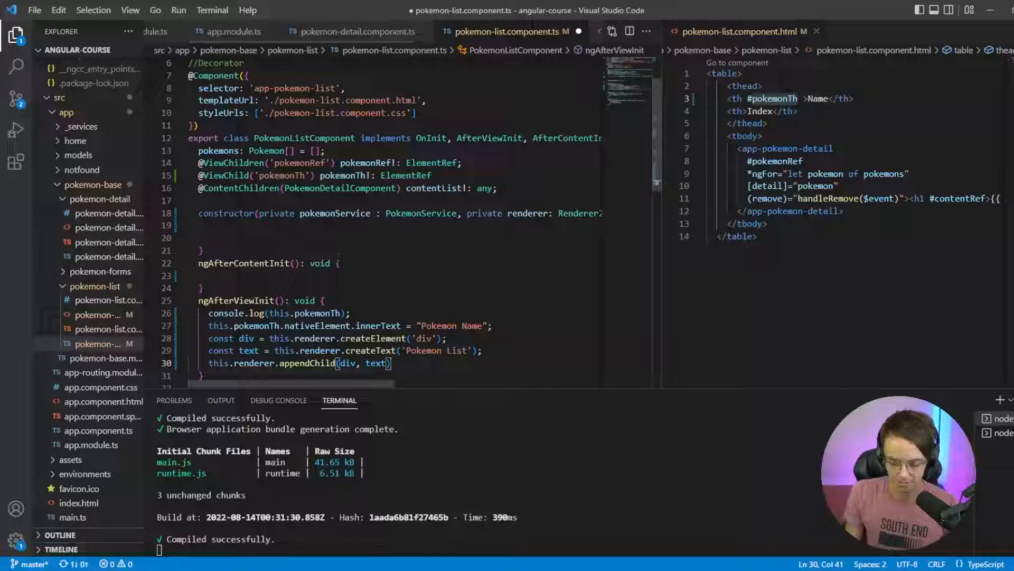
# Write this.renderer.appendChild(this.pokemonTh.nativeElement, div); to attach the div under the header
pyautogui.write('this.')
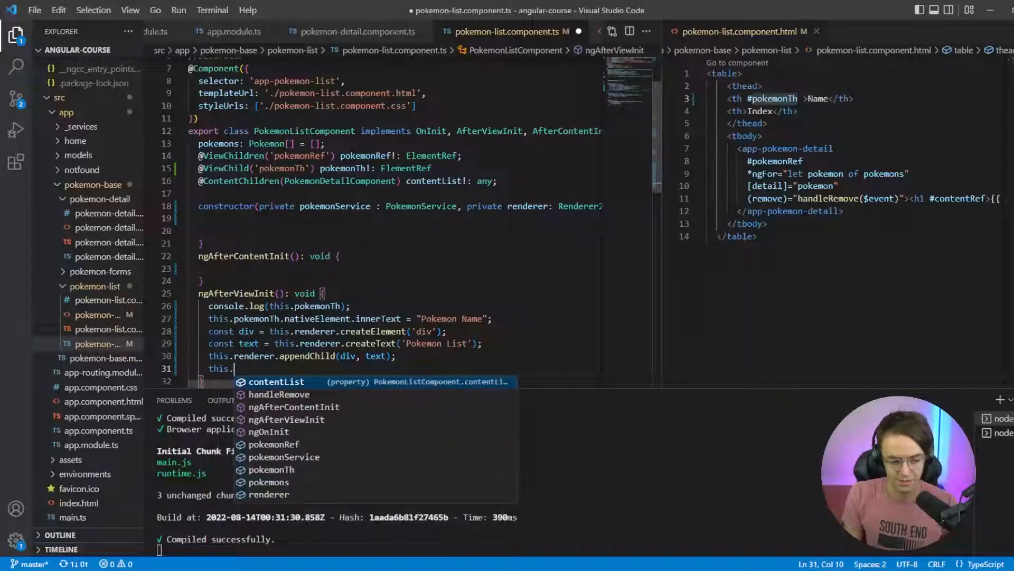
pyautogui.write('renderer.')
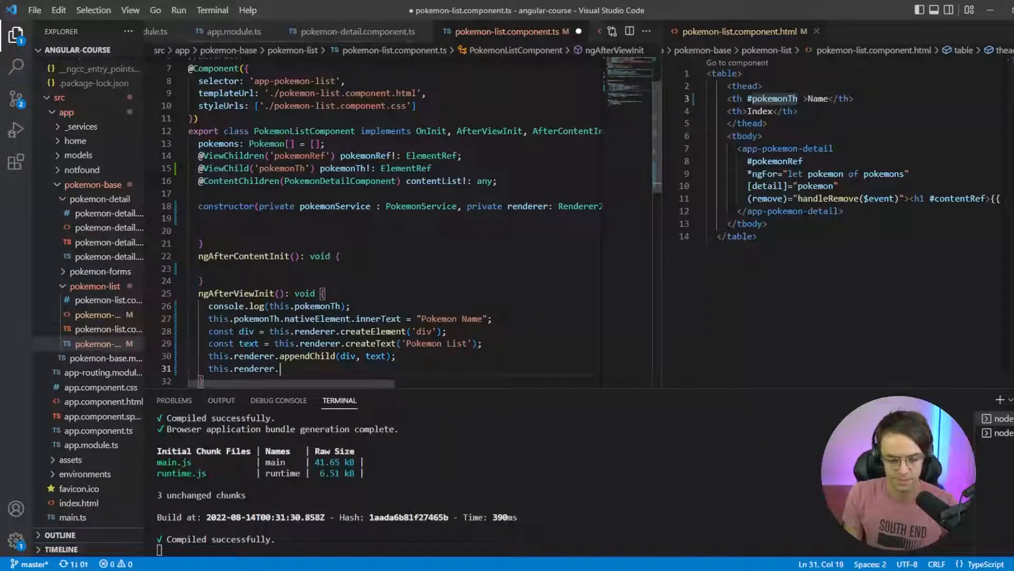
pyautogui.write('appendChild(')
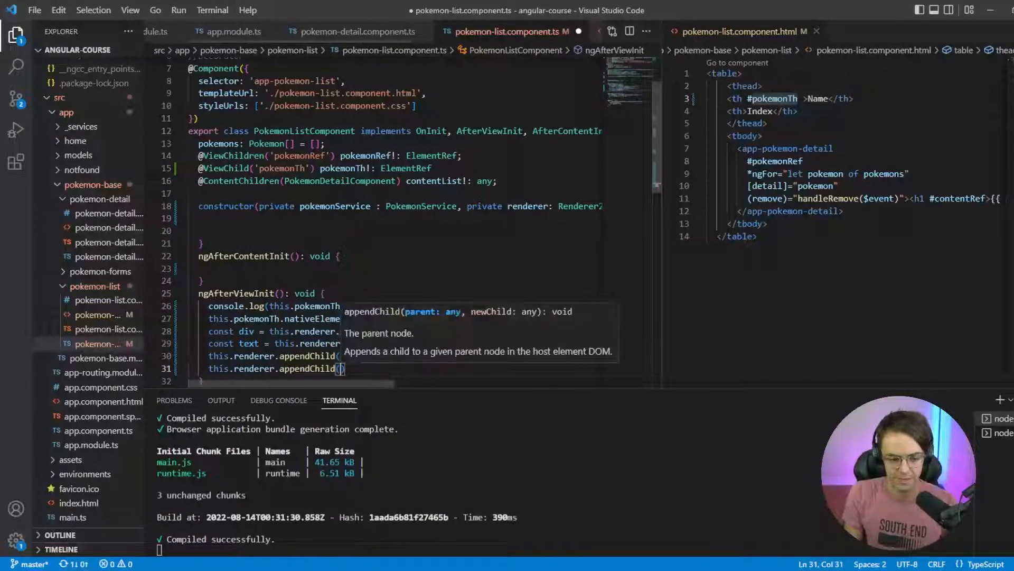
pyautogui.write('this.')
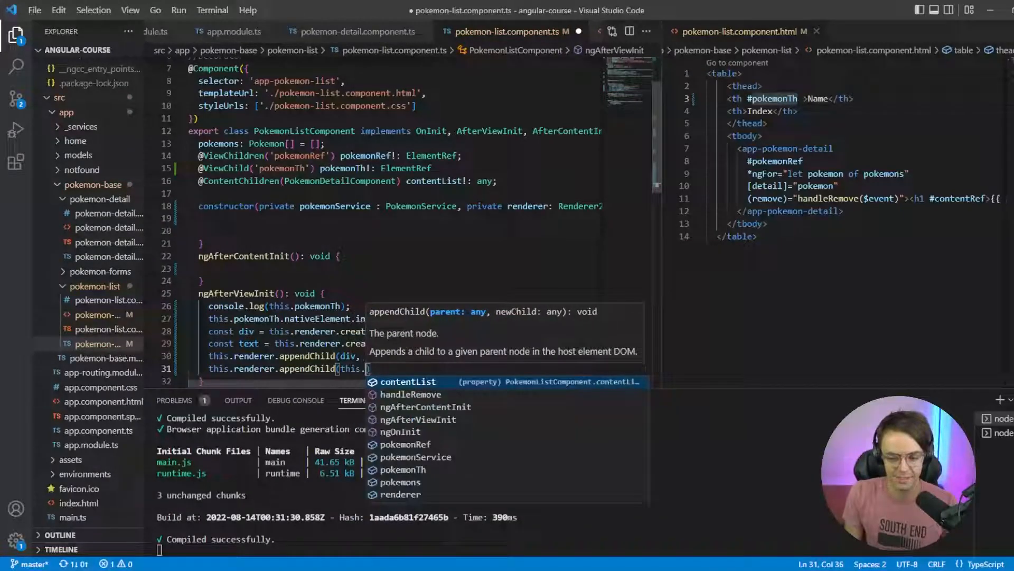
pyautogui.write('pokemonR')
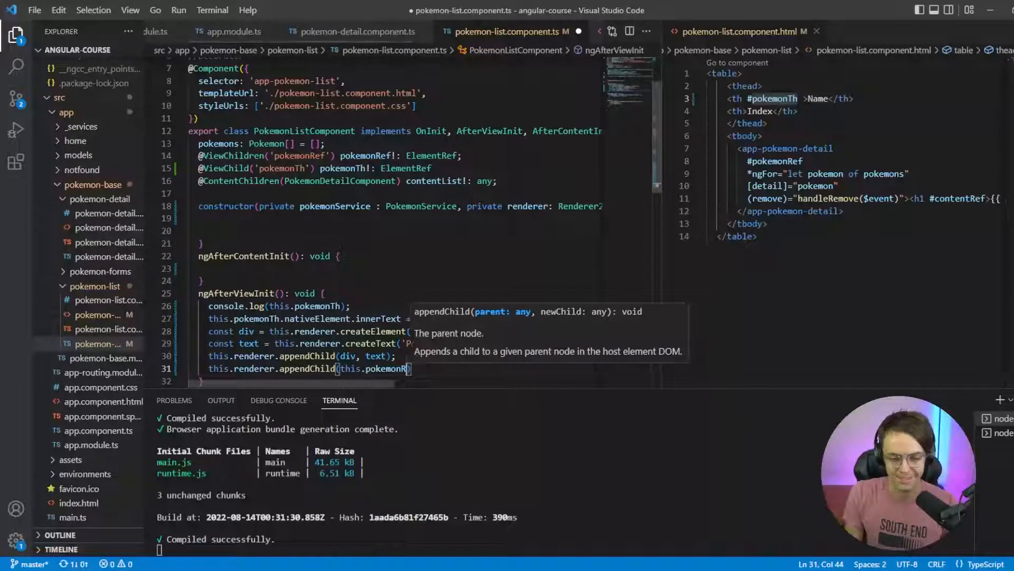
pyautogui.write('h')
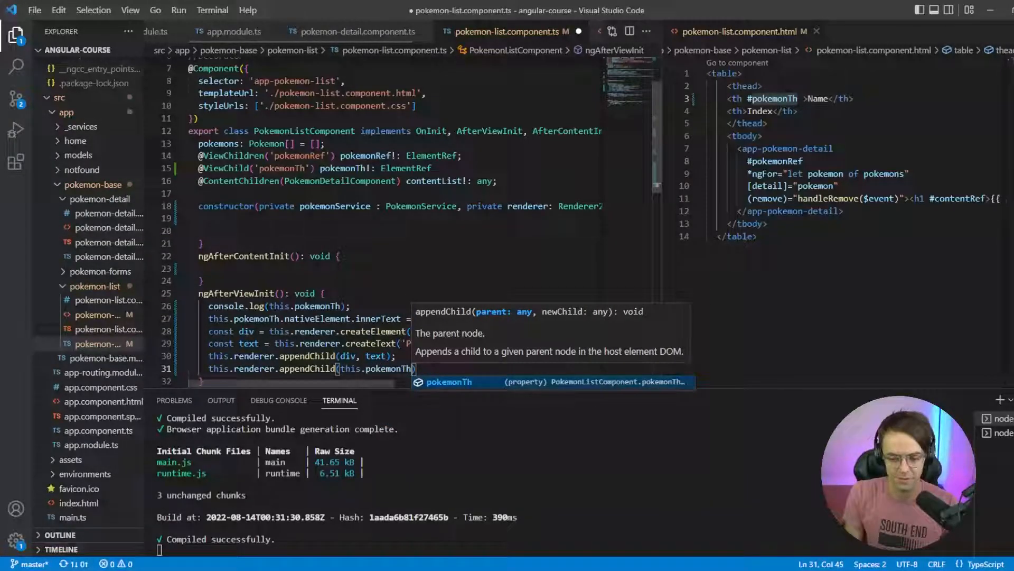
pyautogui.write('.nativeElement,')
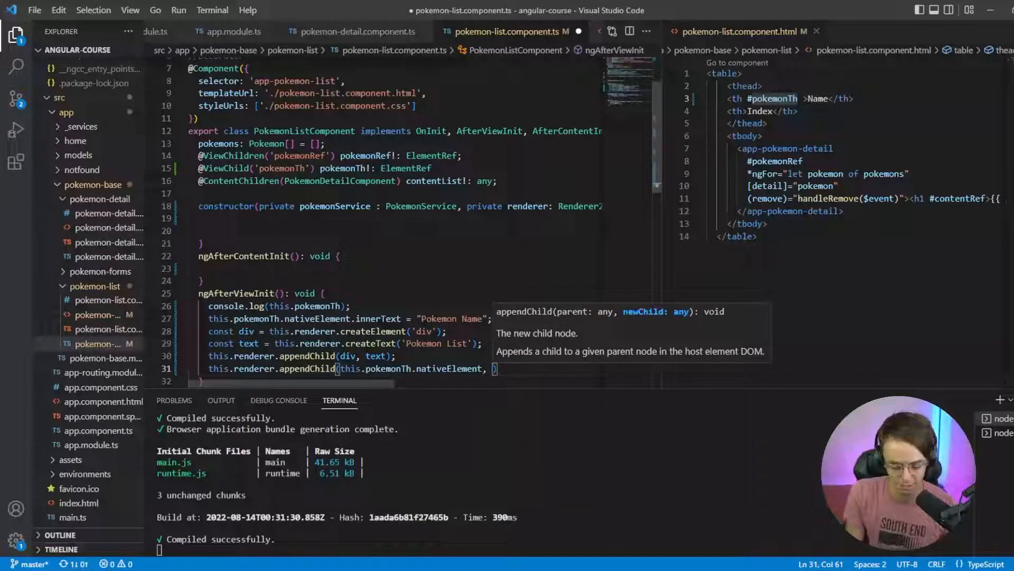
pyautogui.write('div);')
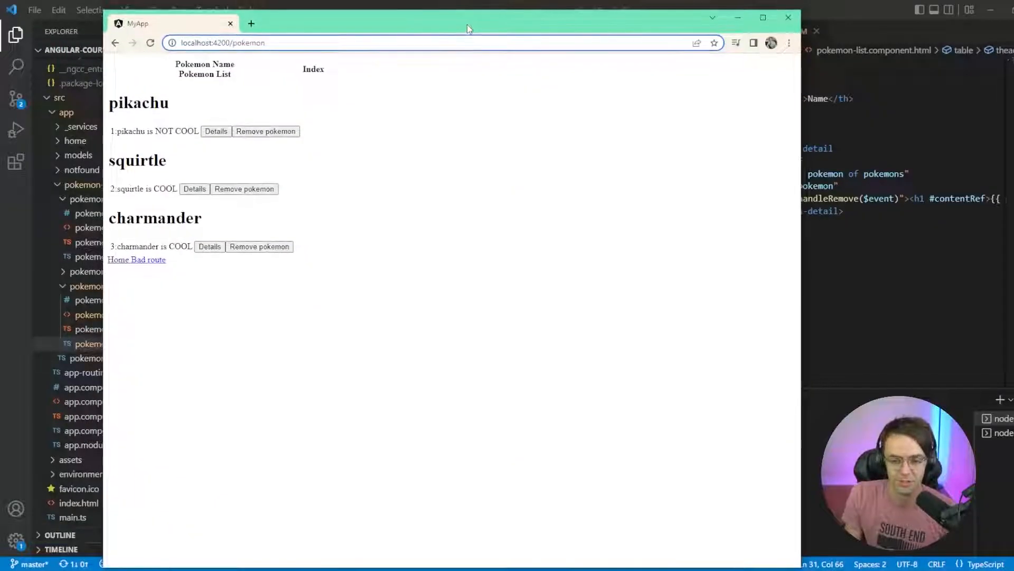
# Highlight the 'Pokemon List' text now shown beneath Pokemon Name in Chrome
pyautogui.doubleClick(204, 74)
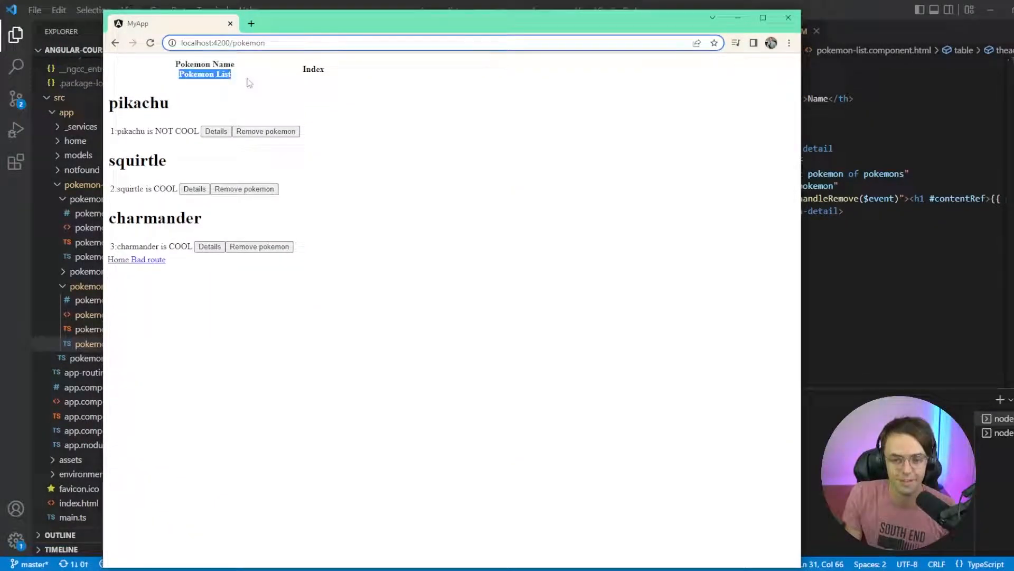